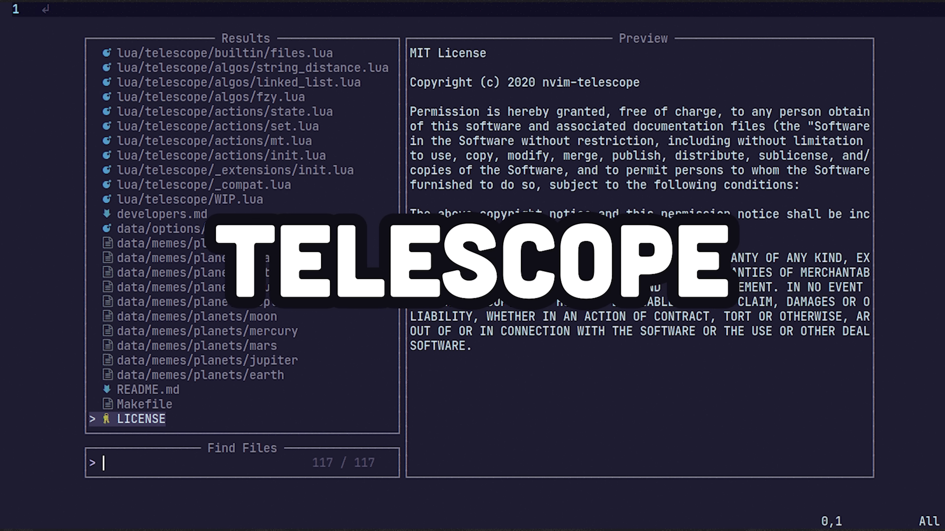
pyautogui.write('luatele')
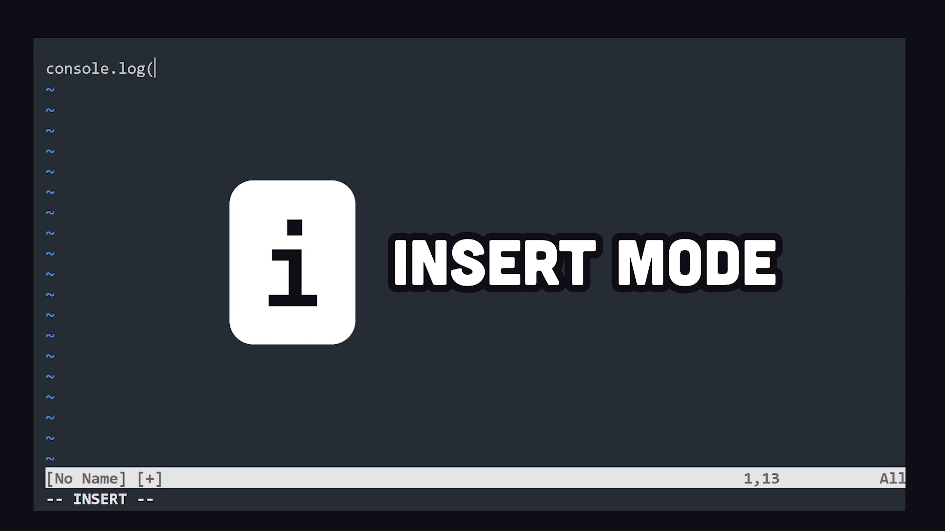
pyautogui.write("'hi mom")
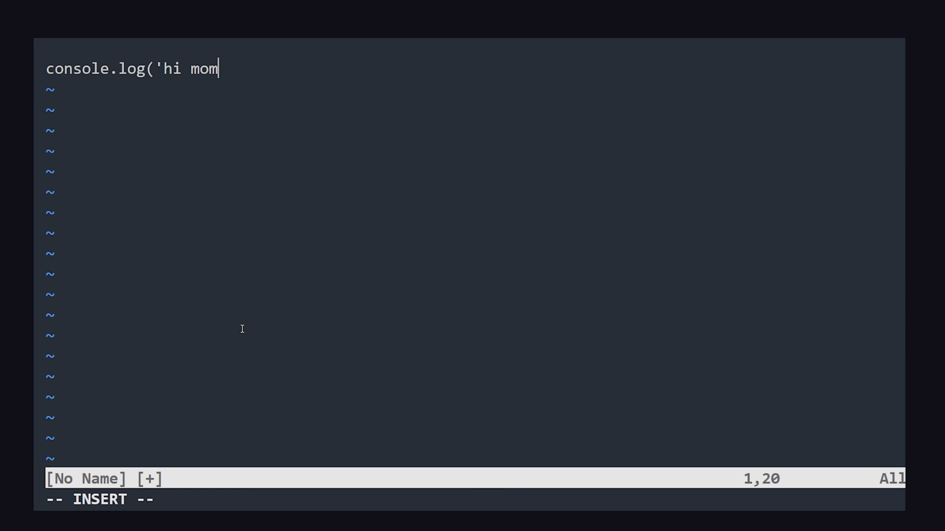